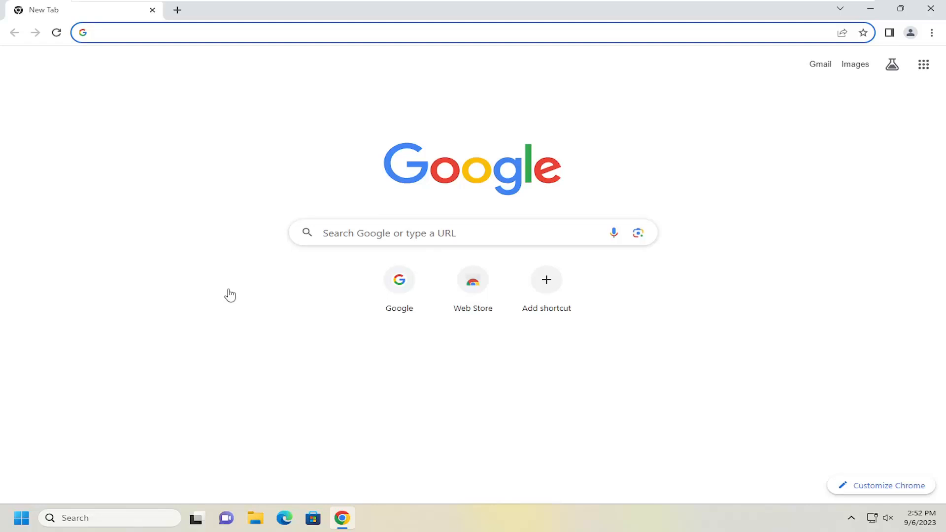
mouse_move(605, 184)
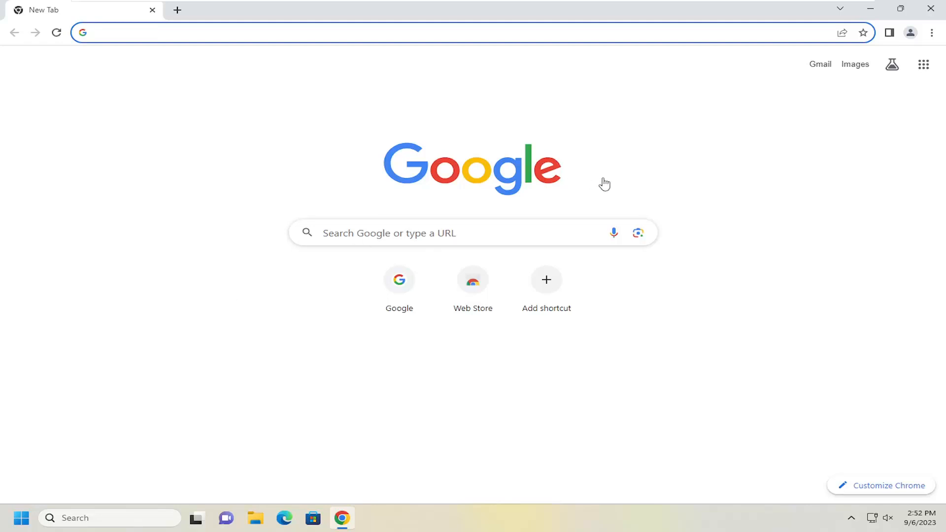
mouse_move(930, 37)
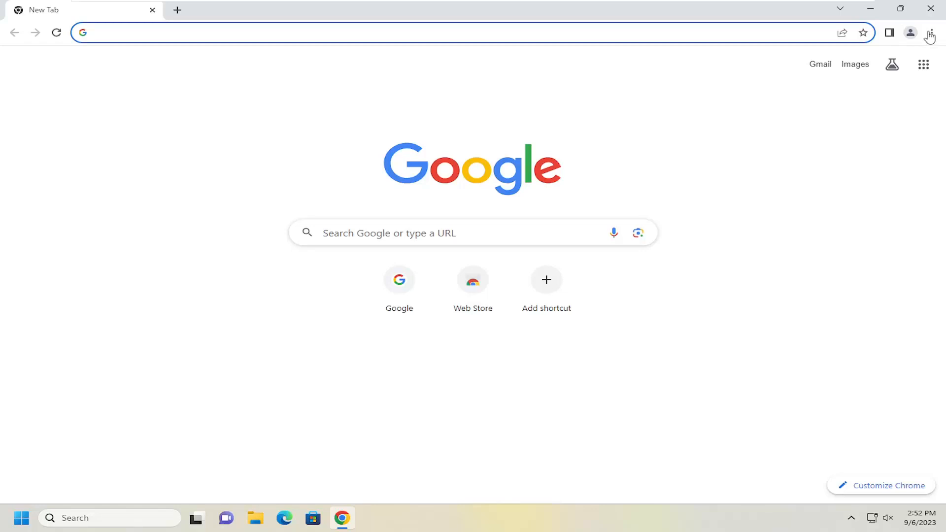
Go to the Chrome Web Store via the three-dot menu's Extensions submenu
left_click(932, 33)
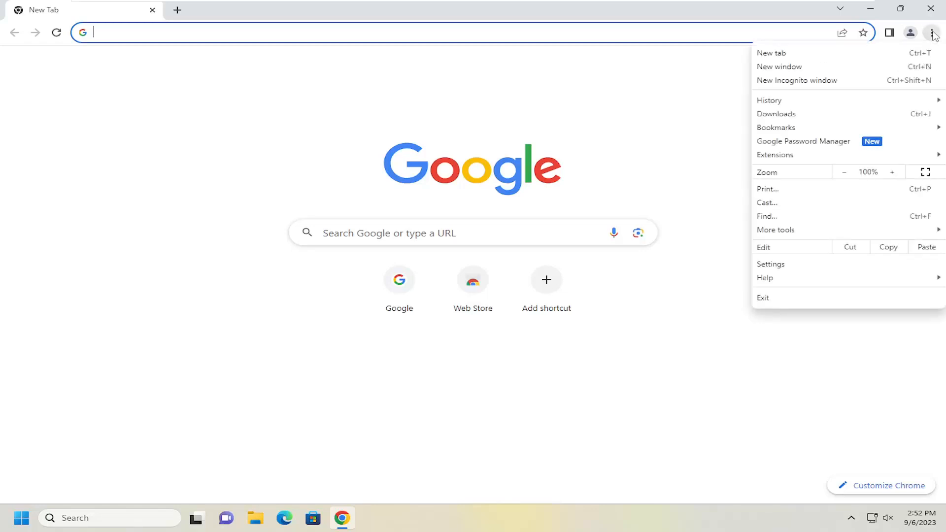
mouse_move(775, 155)
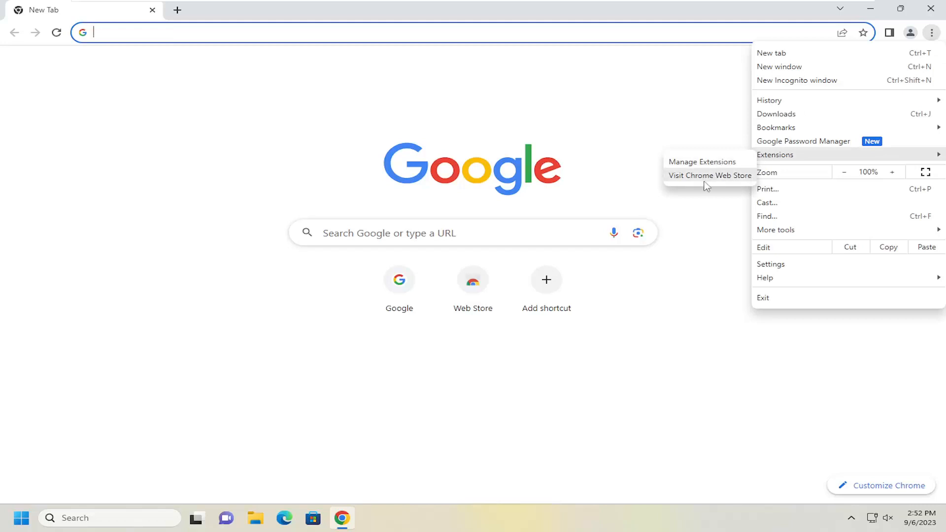
mouse_move(720, 183)
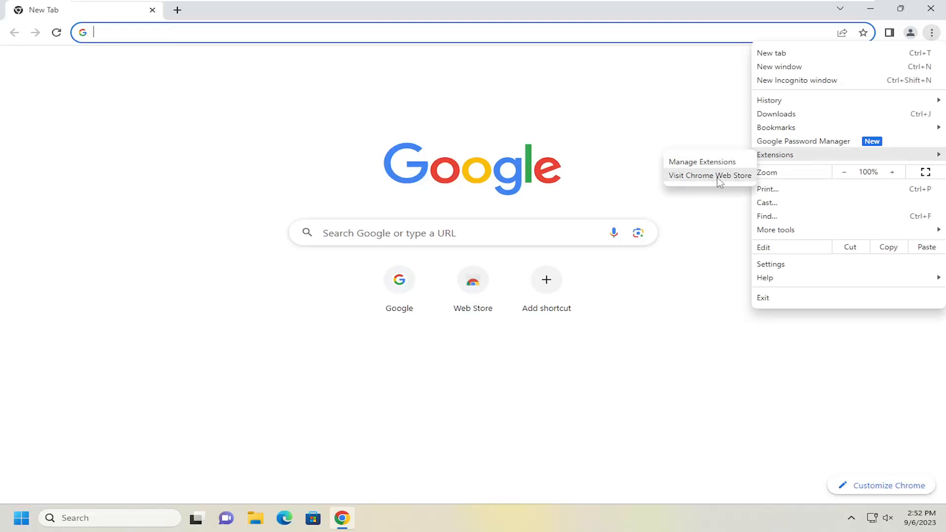
left_click(710, 175)
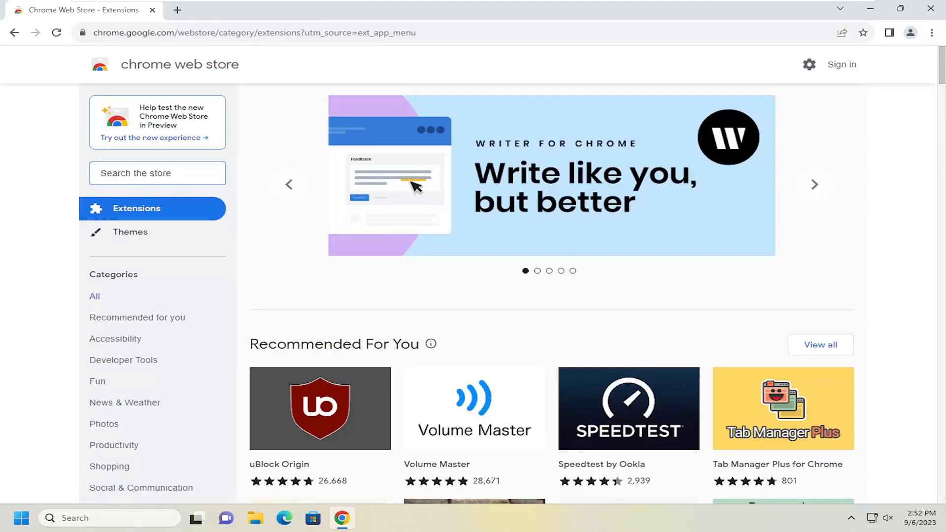
Open the Volume Master card under Recommended For You in the store
left_click(157, 173)
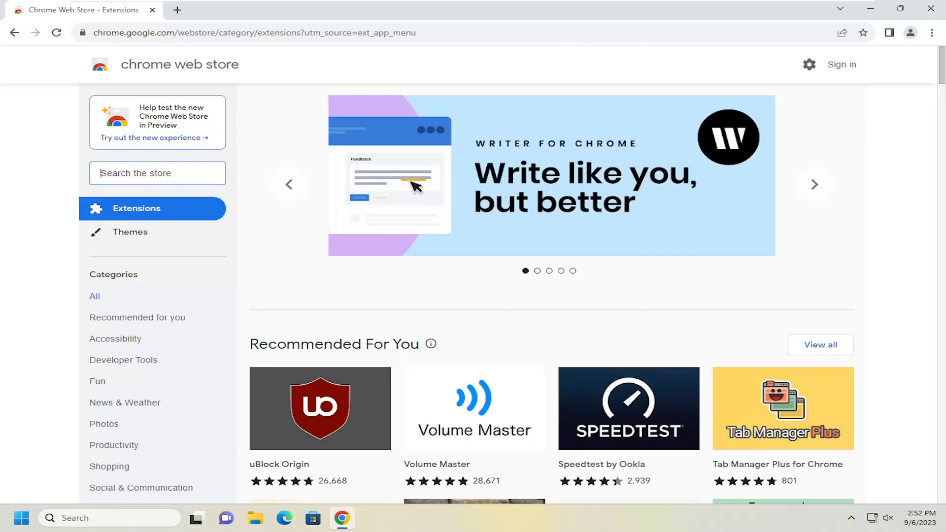
scroll("down", 3)
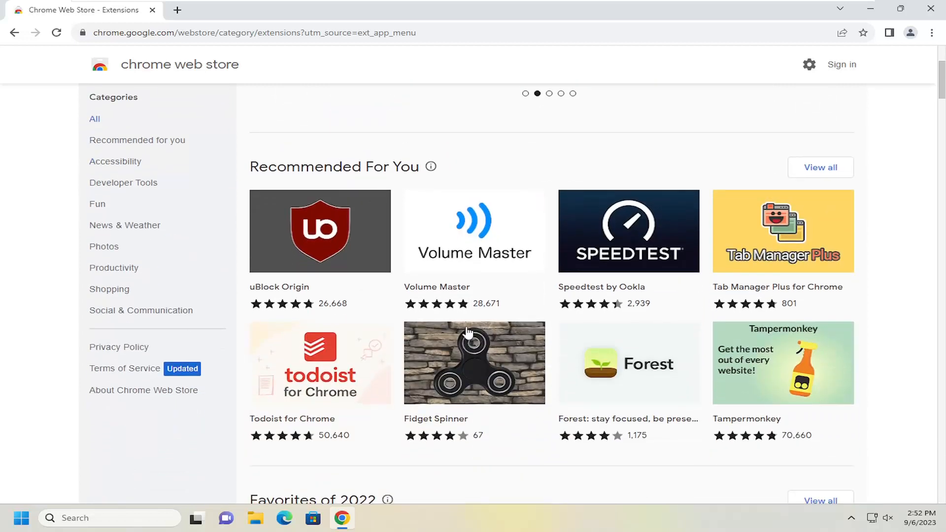
mouse_move(449, 241)
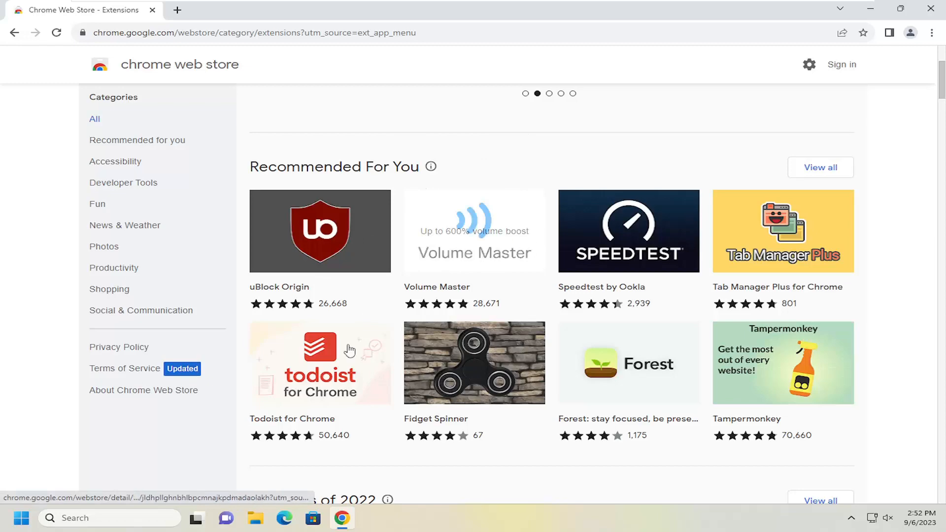
mouse_move(490, 234)
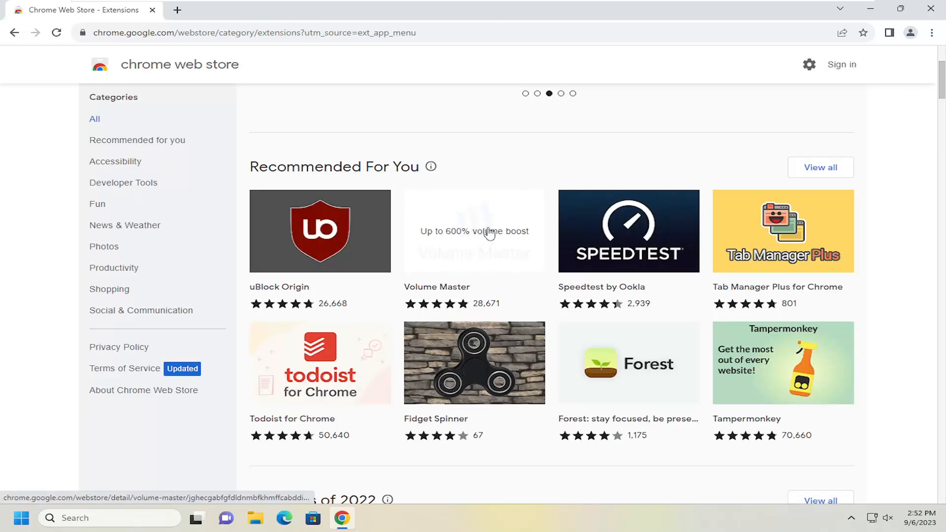
left_click(474, 231)
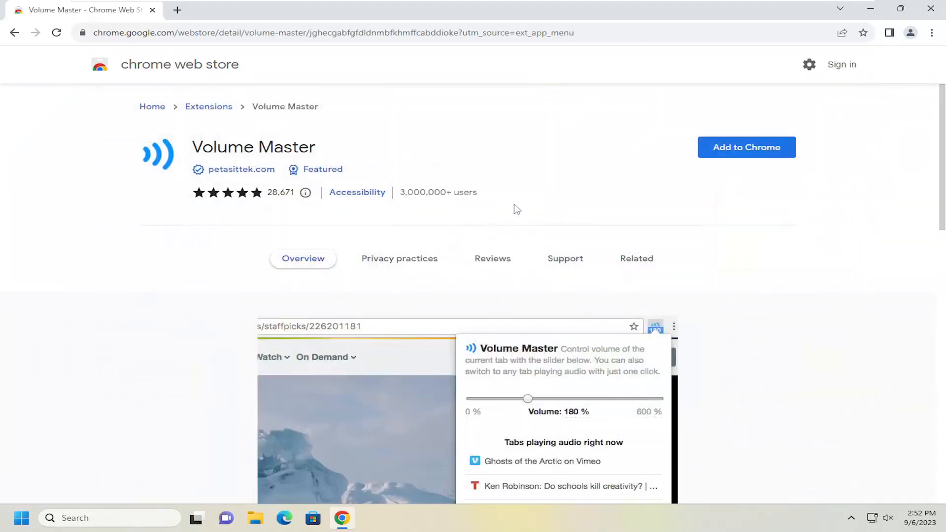
mouse_move(746, 147)
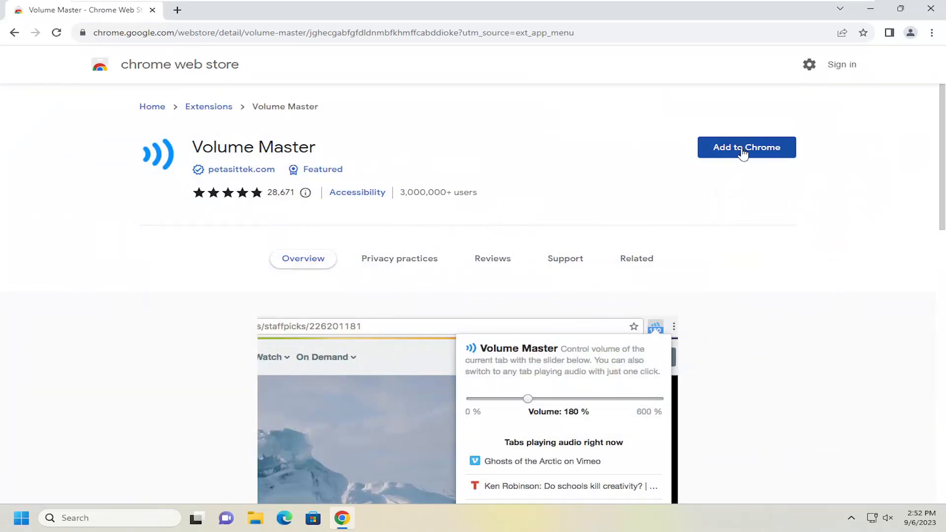
Add Volume Master to Chrome and confirm it with Add extension
left_click(746, 148)
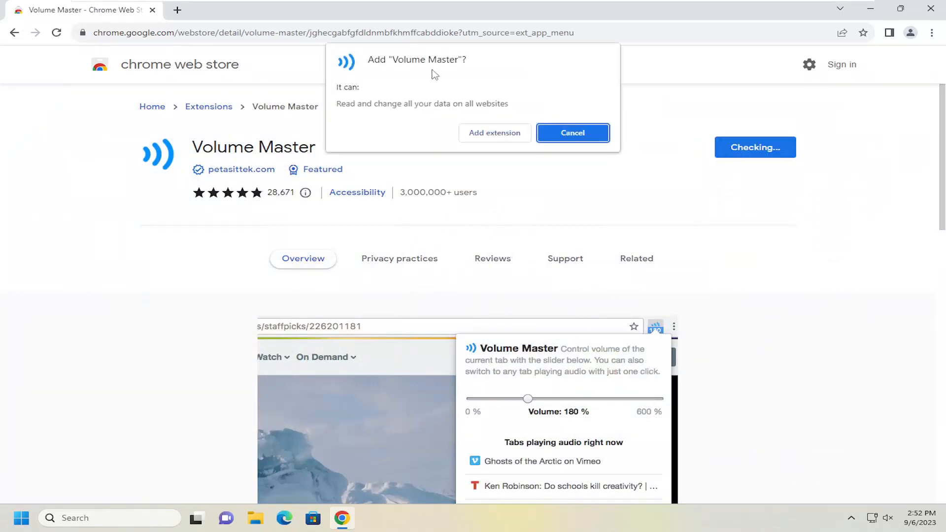
mouse_move(359, 119)
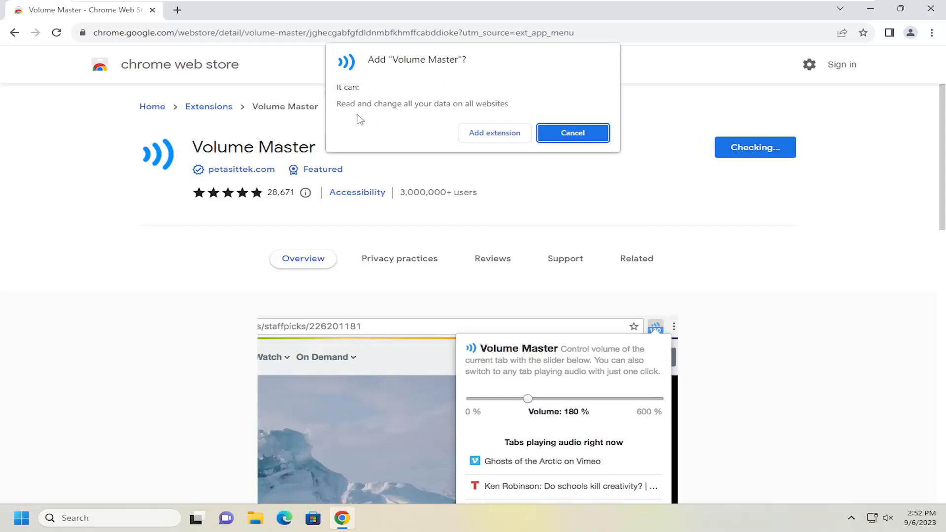
mouse_move(357, 124)
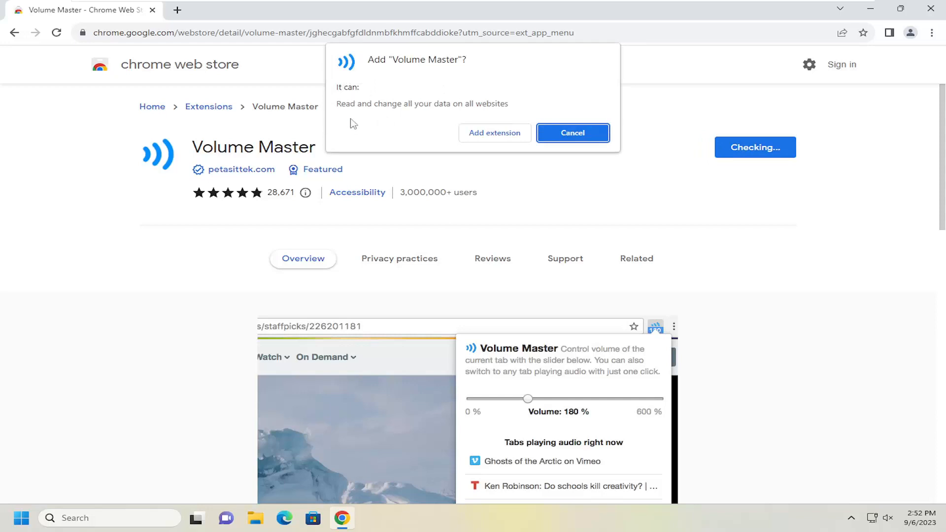
mouse_move(356, 137)
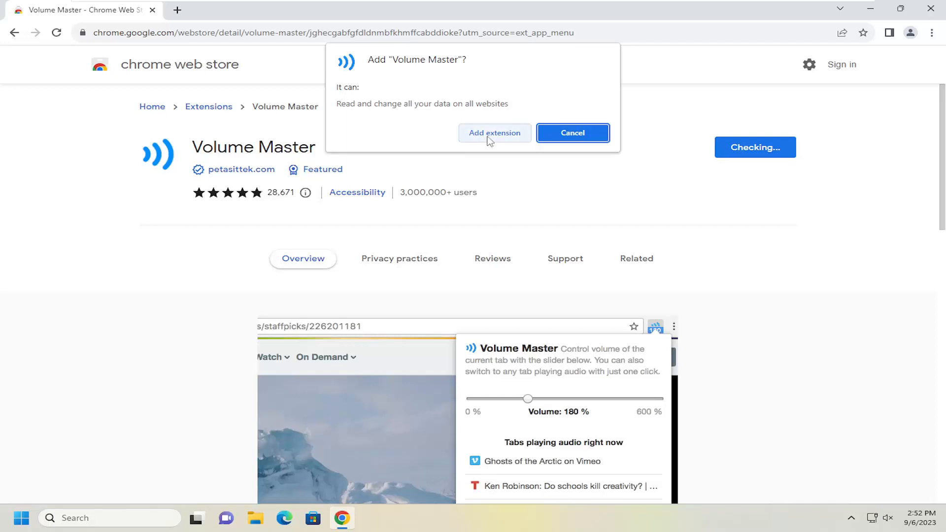
left_click(494, 132)
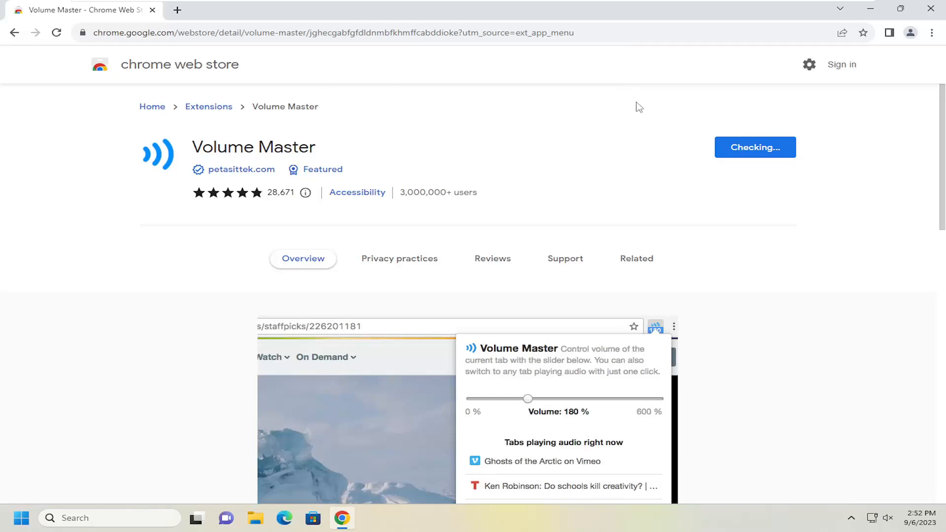
Open Manage extensions from the puzzle-piece menu and toggle Volume Master
left_click(755, 147)
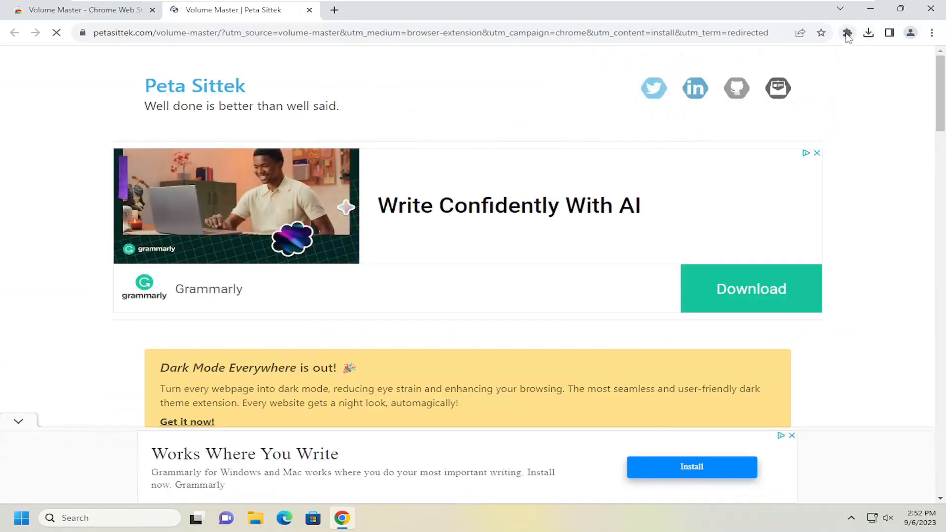
left_click(847, 32)
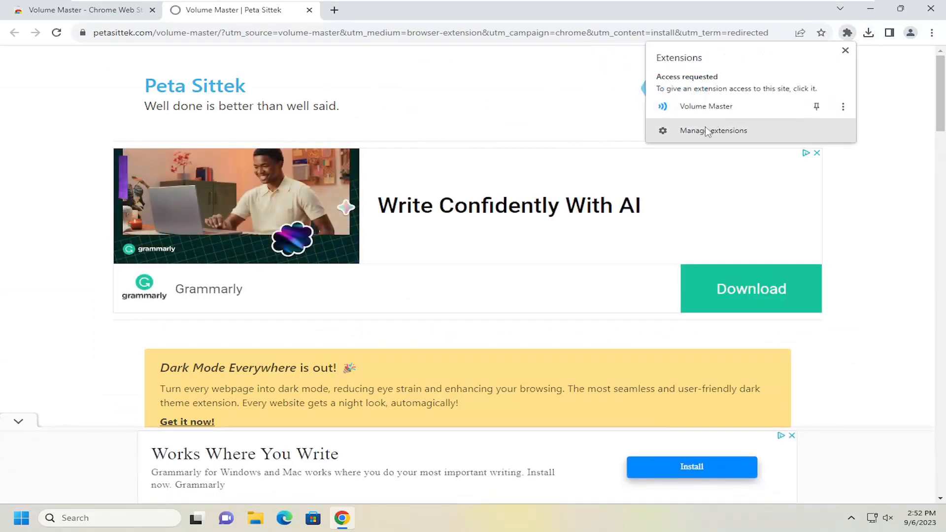
left_click(713, 130)
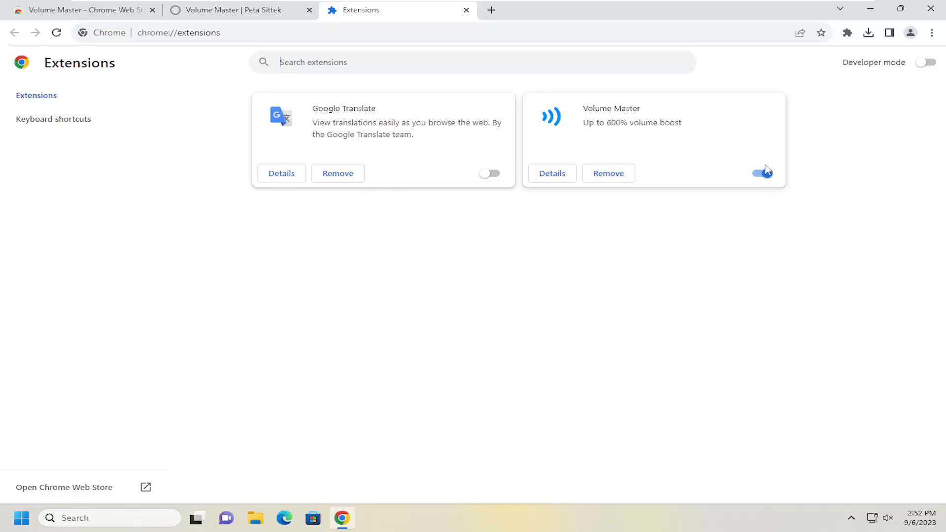
left_click(608, 173)
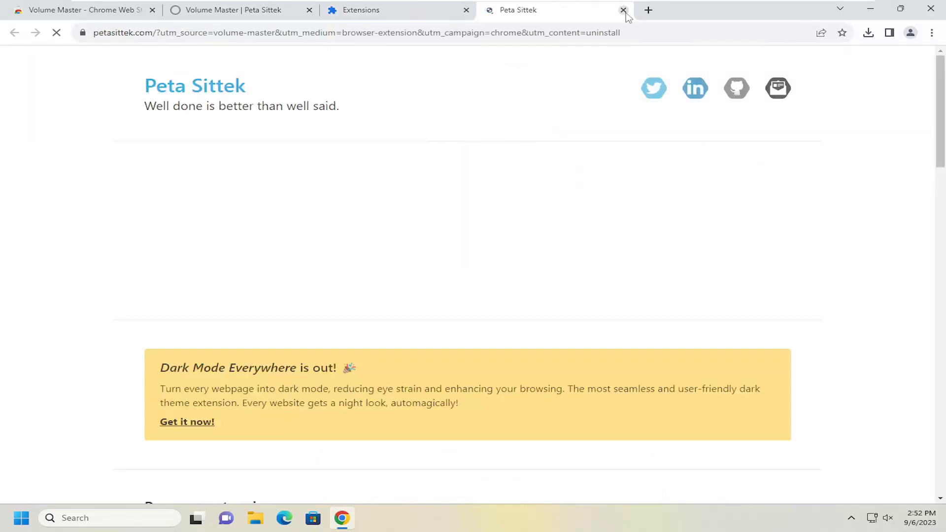
Close the Peta Sittek tab and go back to the store's extensions listing
left_click(624, 10)
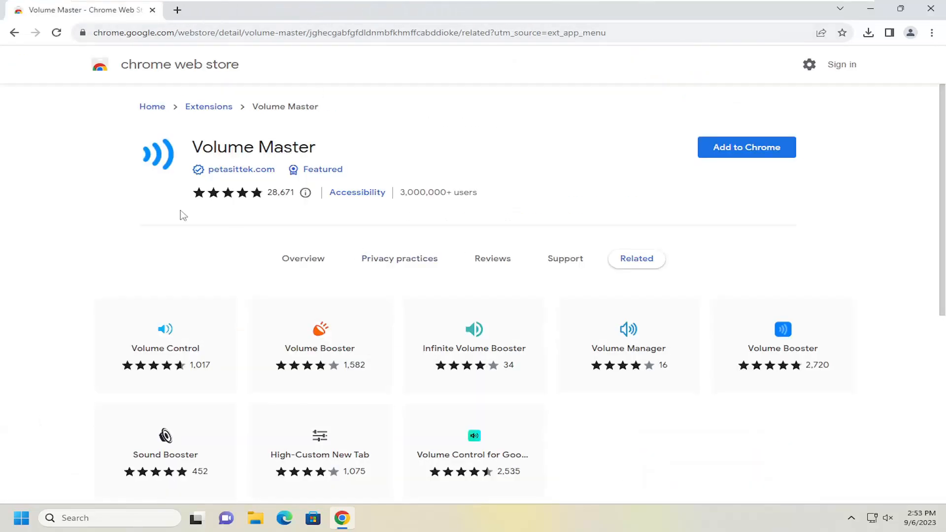
left_click(208, 106)
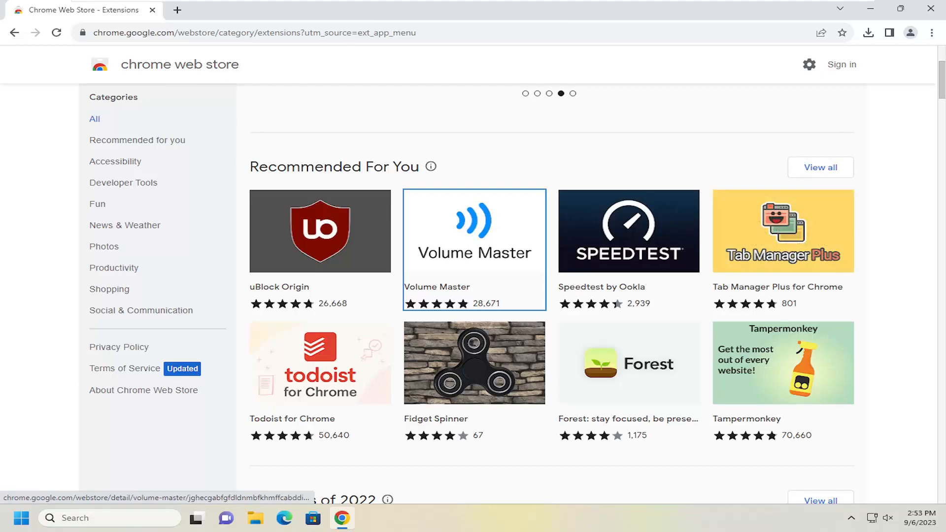
mouse_move(474, 249)
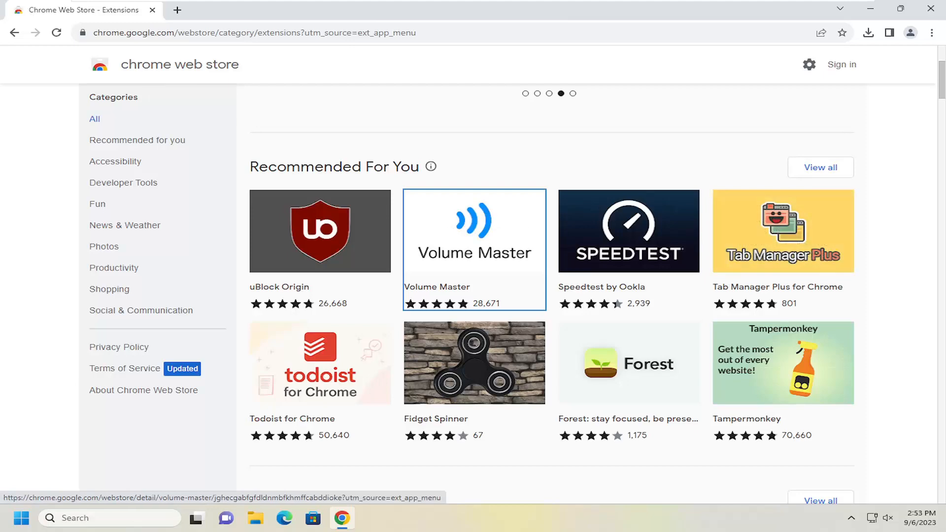